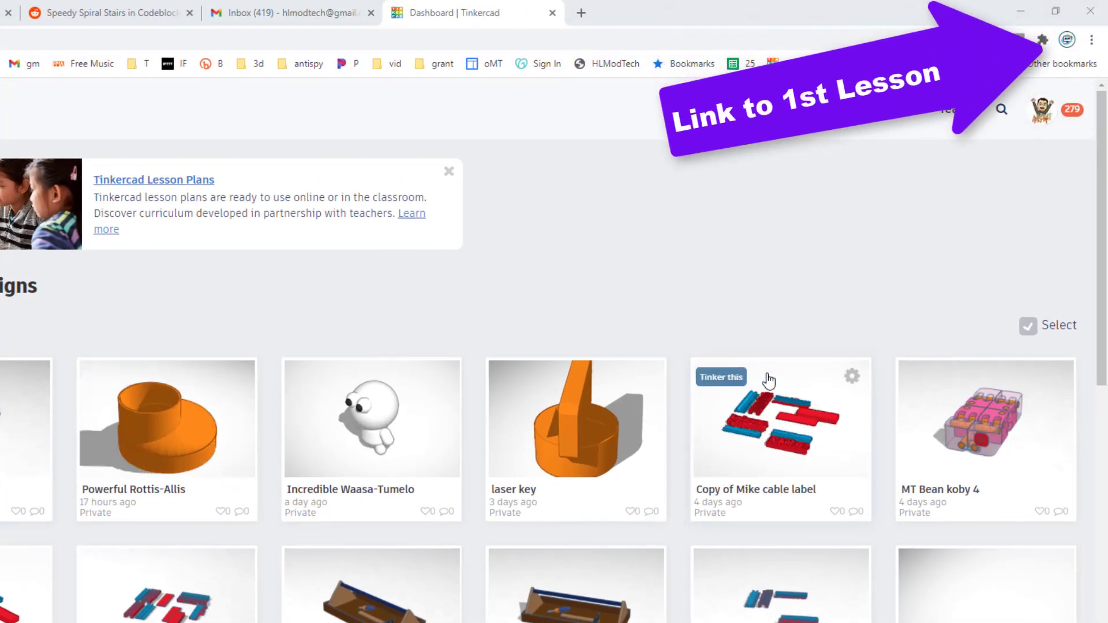
# Step: Duplicate 'Copy of Mike cable label' from its dashboard options and open the copy
pyautogui.click(852, 374)
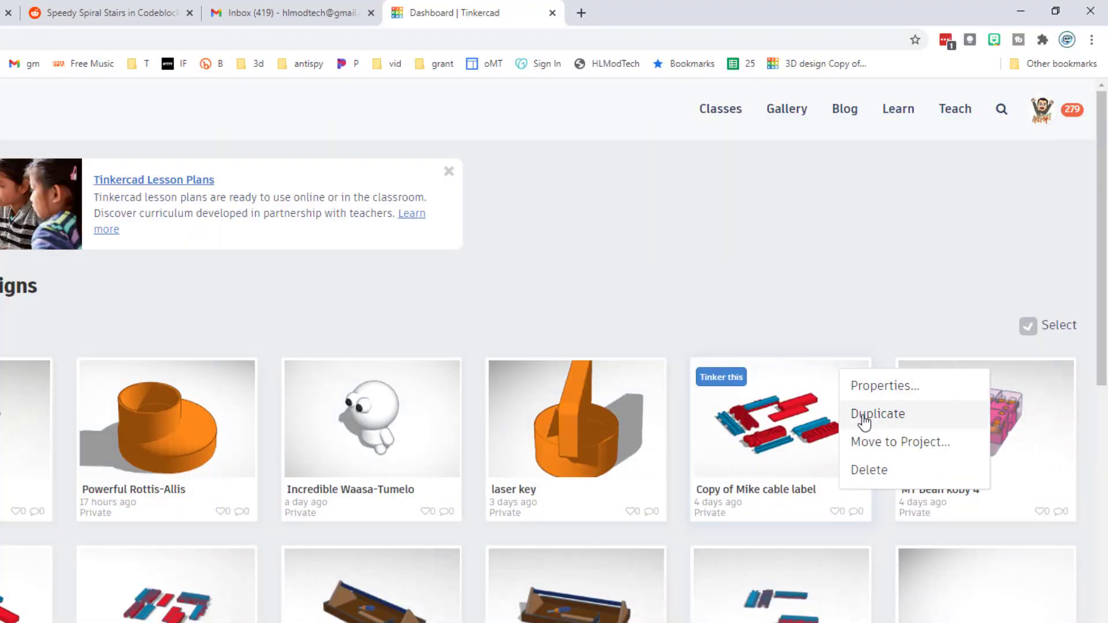
pyautogui.click(877, 414)
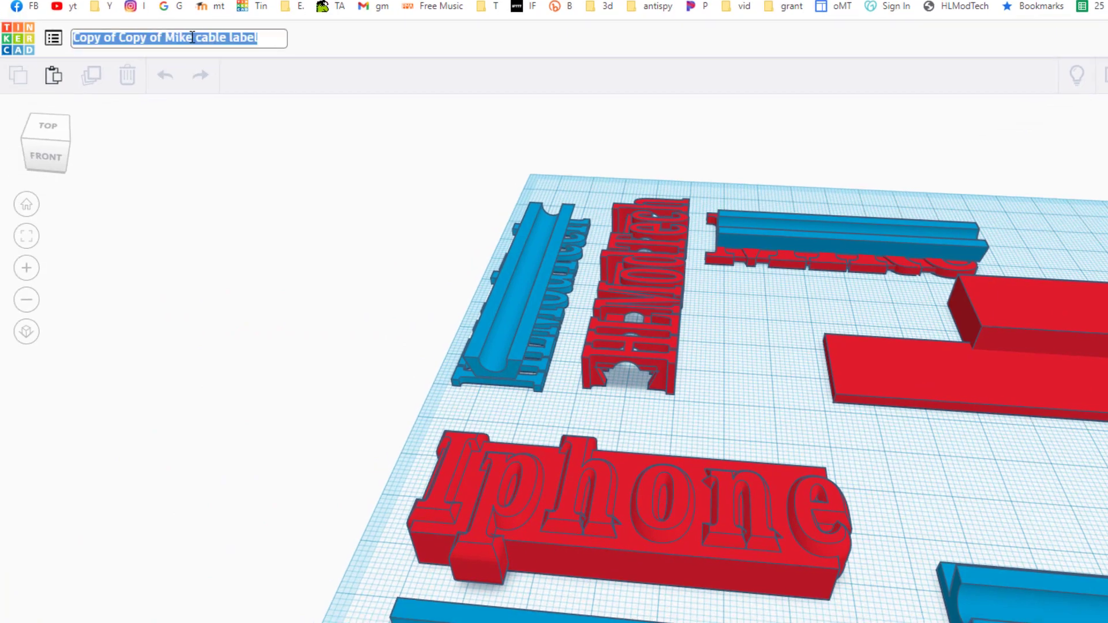
# Step: Title the design 'single letter cable label' and duplicate a clip piece with Ctrl+D
pyautogui.write('single letter cable label')
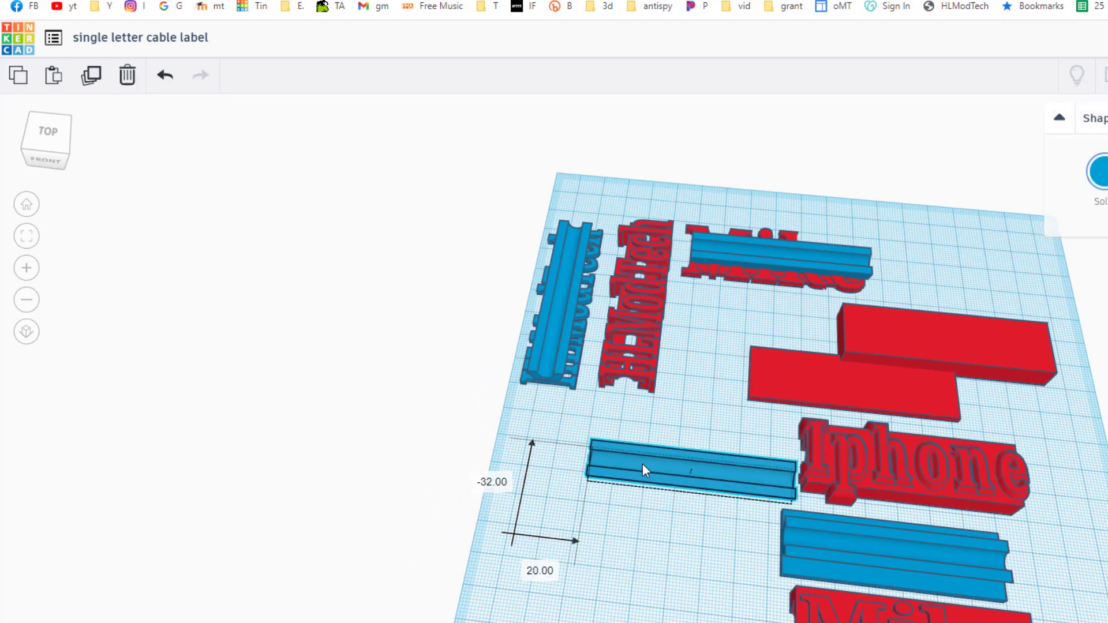
pyautogui.press('Ctrl+D')
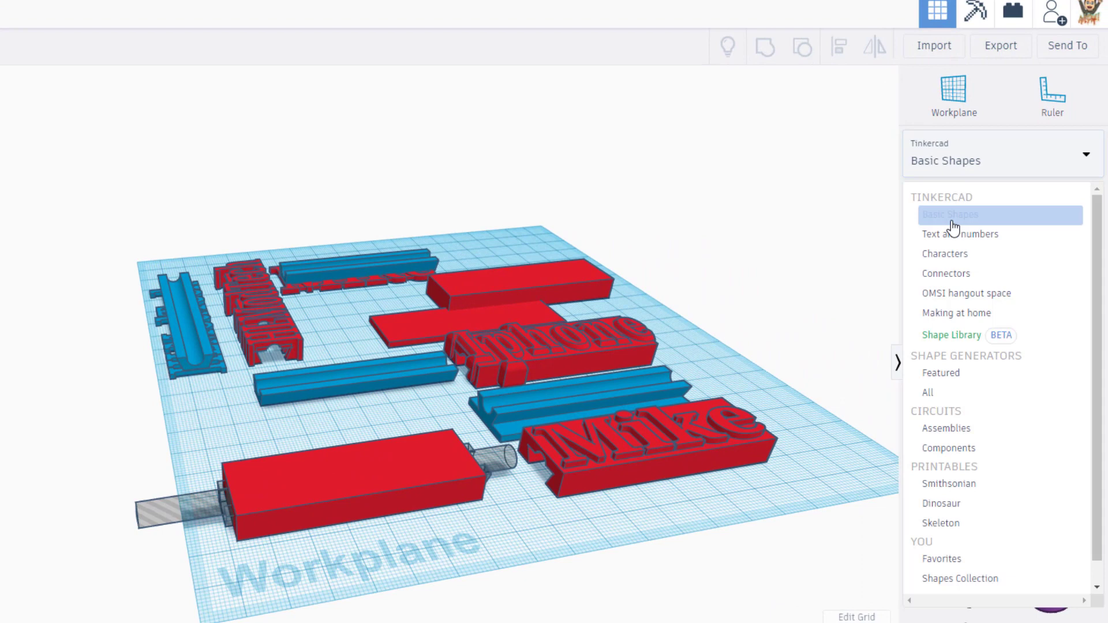
# Step: Place letters D, A, D from Text and numbers spelling DAD and box-select all three
pyautogui.click(958, 235)
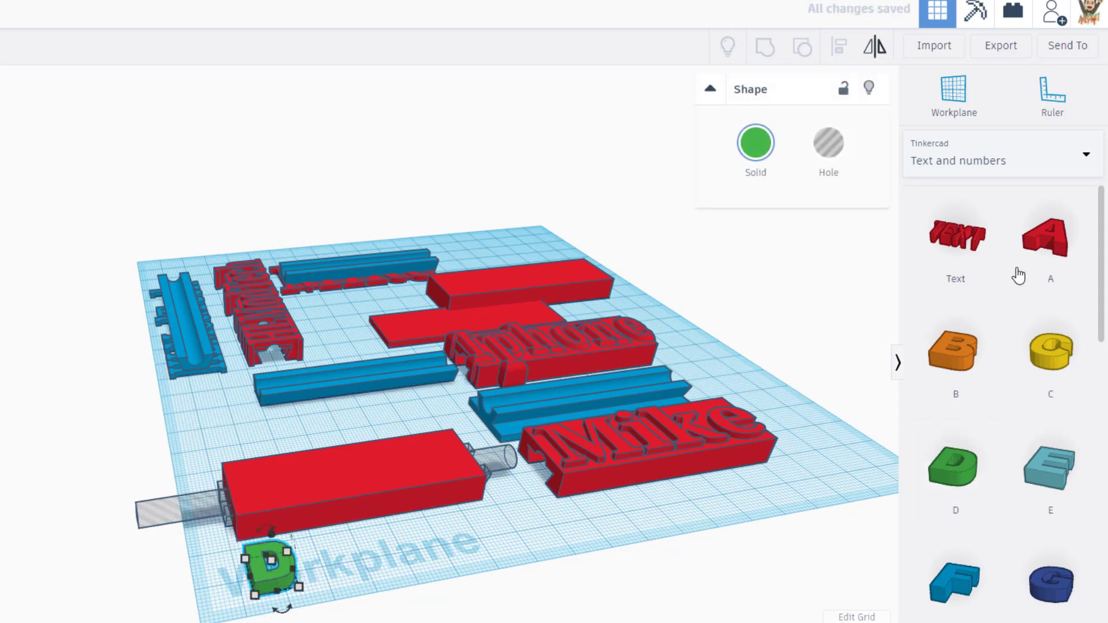
pyautogui.click(1051, 237)
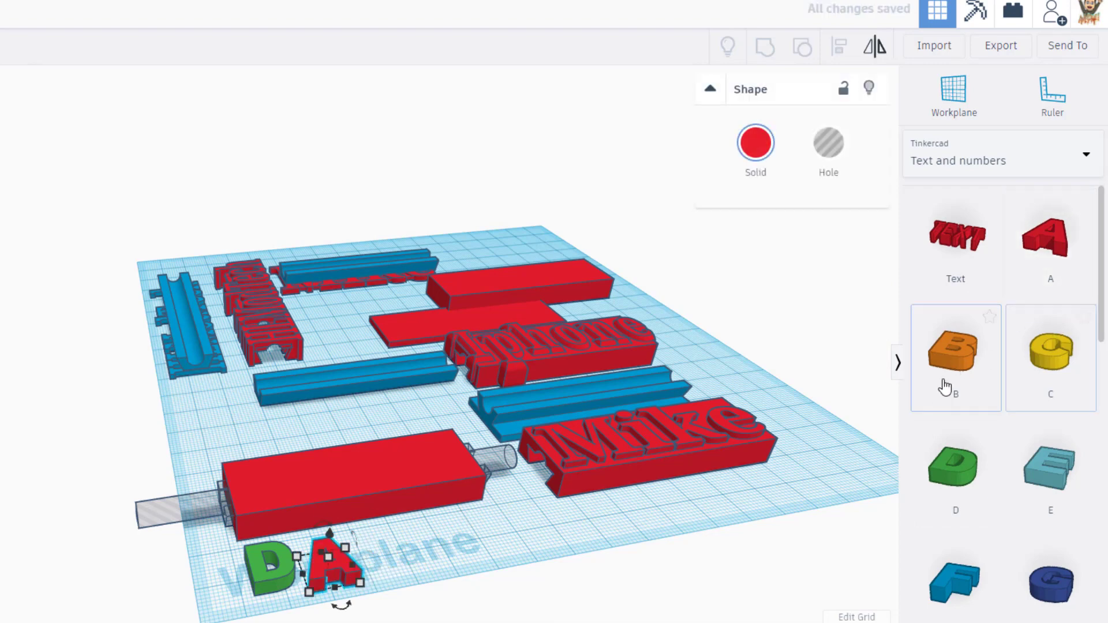
pyautogui.click(956, 469)
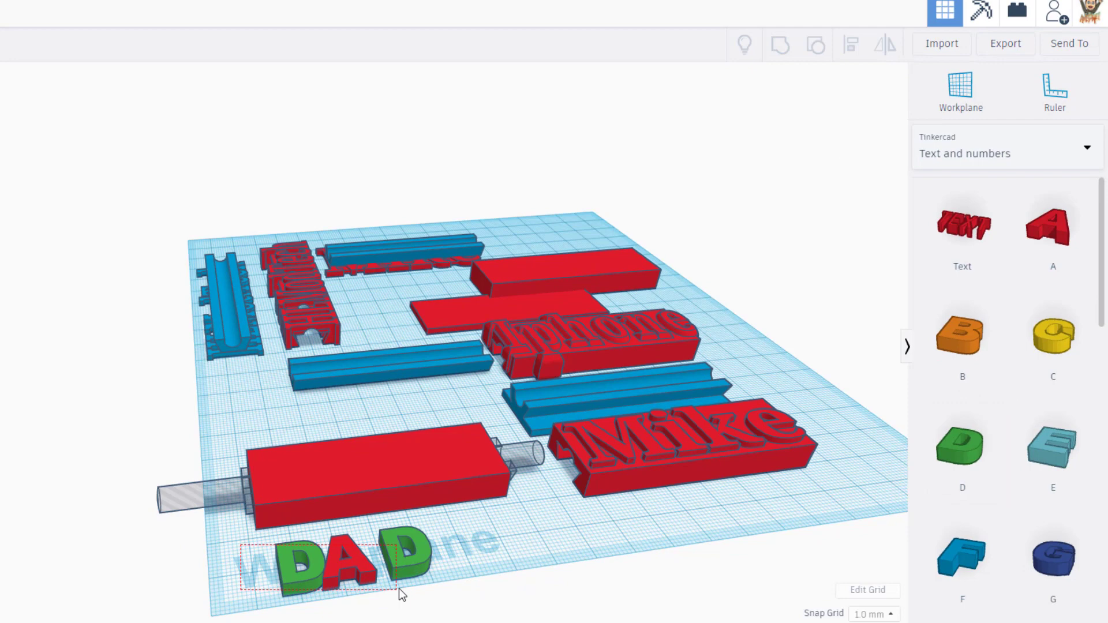
pyautogui.click(352, 570)
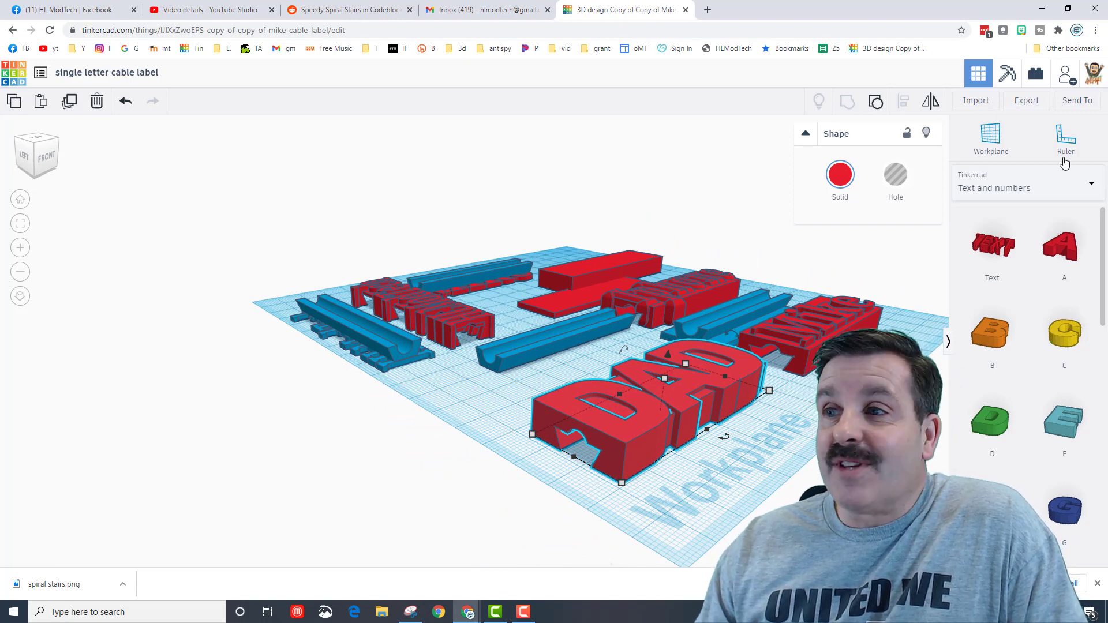
# Step: Export the selected red DAD label as an .STL file for 3D printing
pyautogui.click(1026, 101)
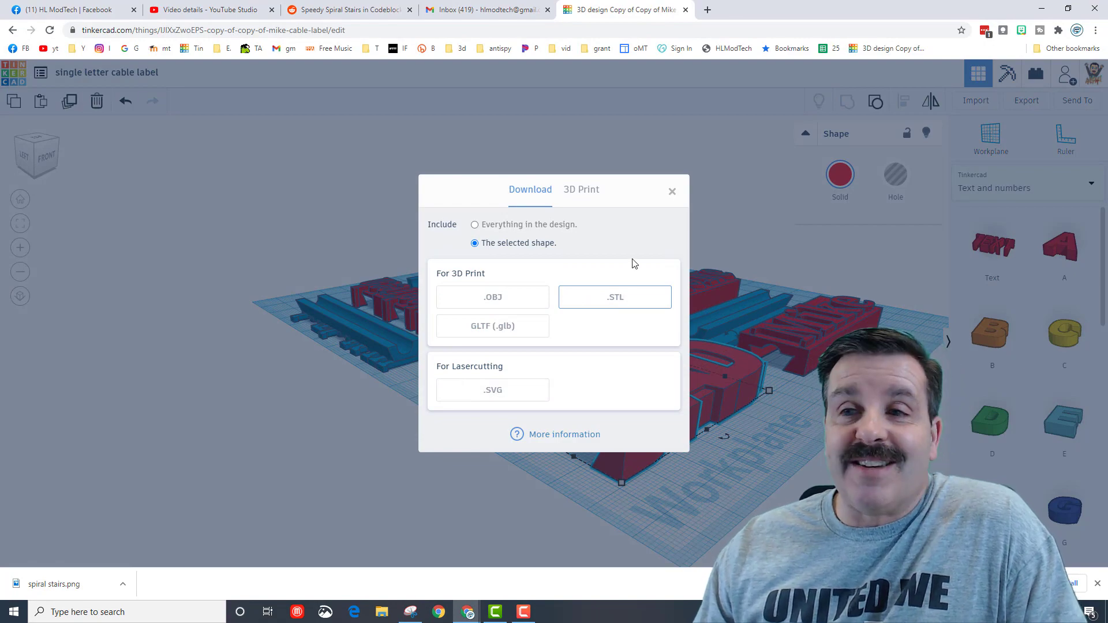
pyautogui.click(672, 191)
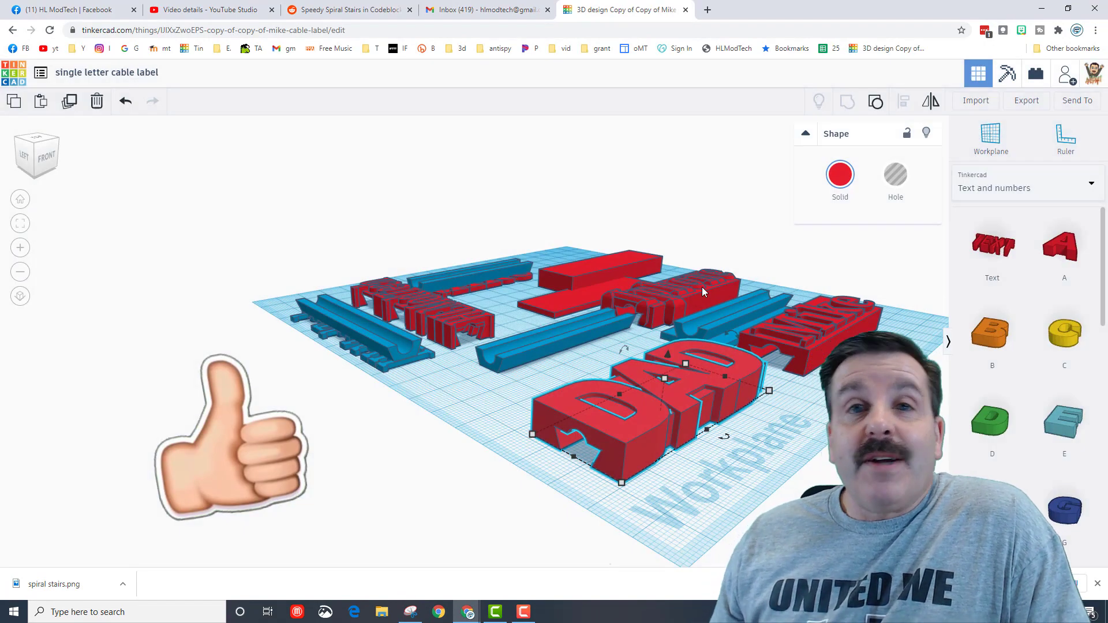